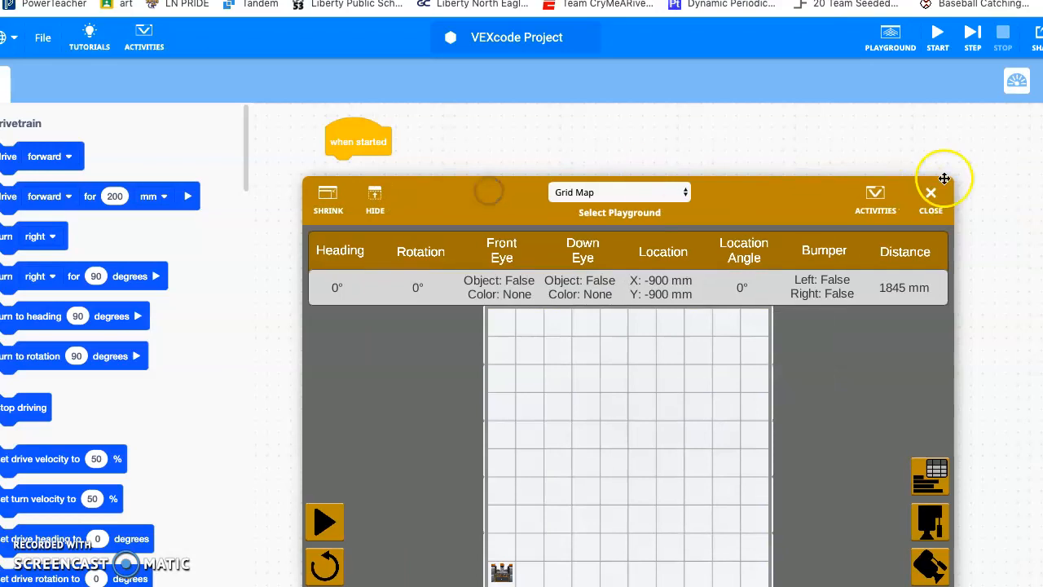
- Close and reopen the Grid Map playground, expand it, and drag it beside the code area
click(929, 194)
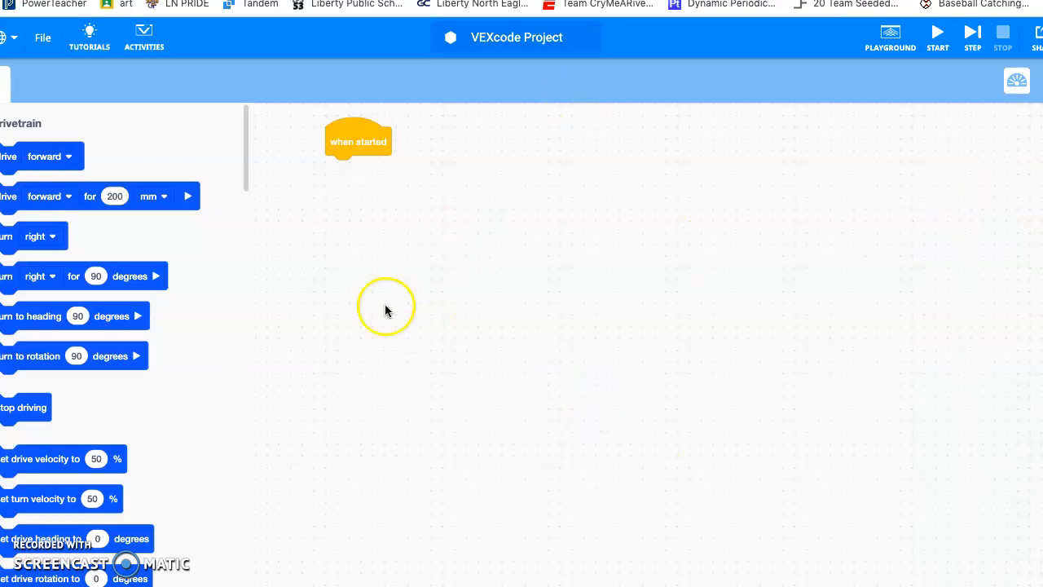
click(889, 32)
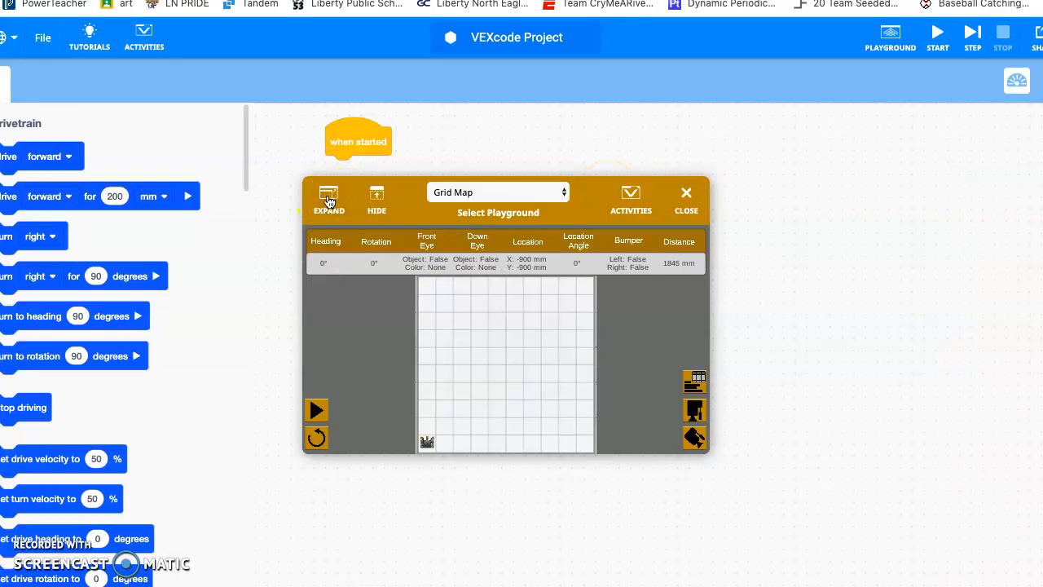
click(328, 195)
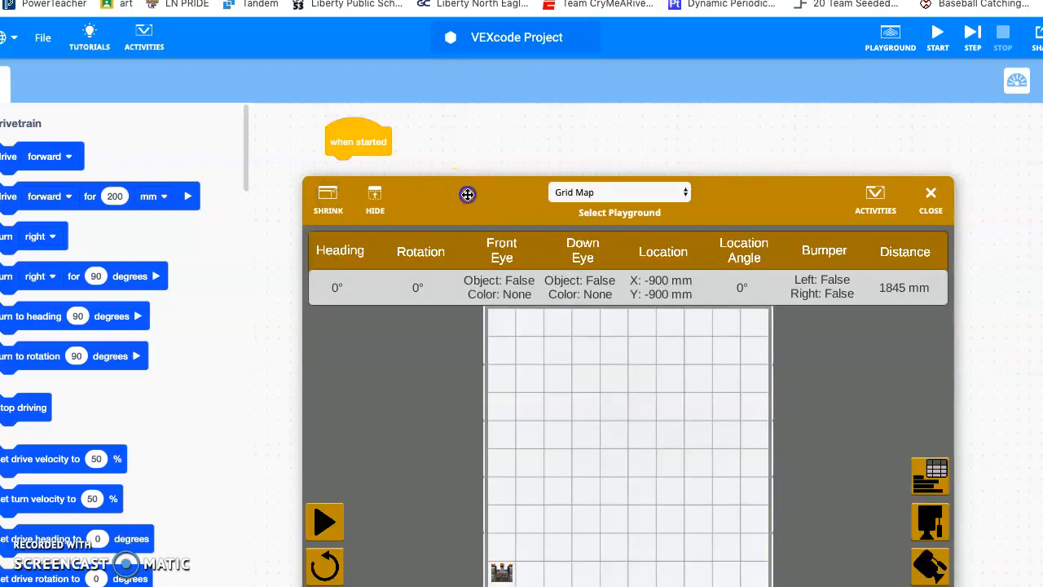
drag(467, 194, 771, 225)
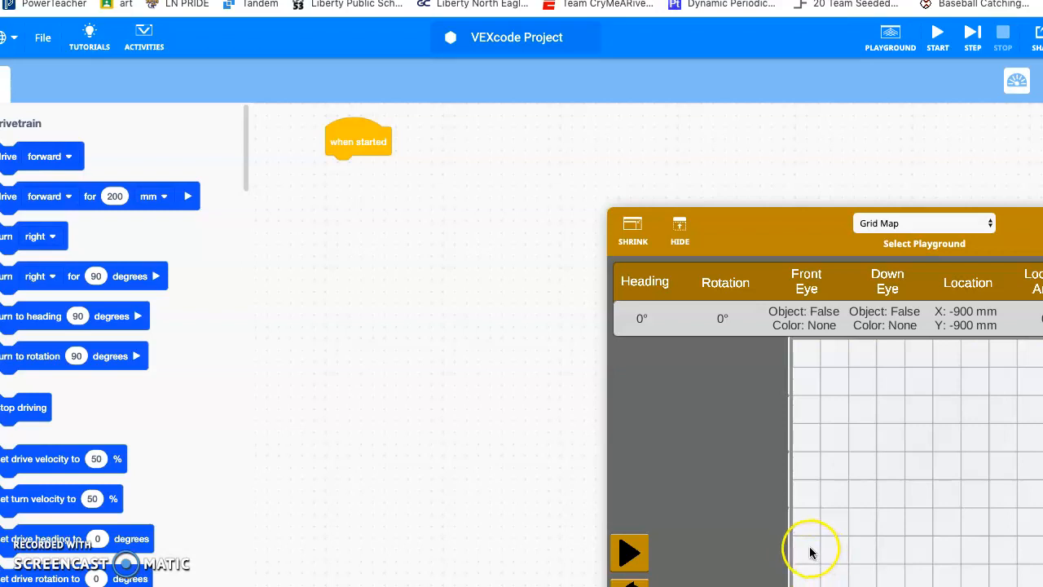
mouse_move(77, 200)
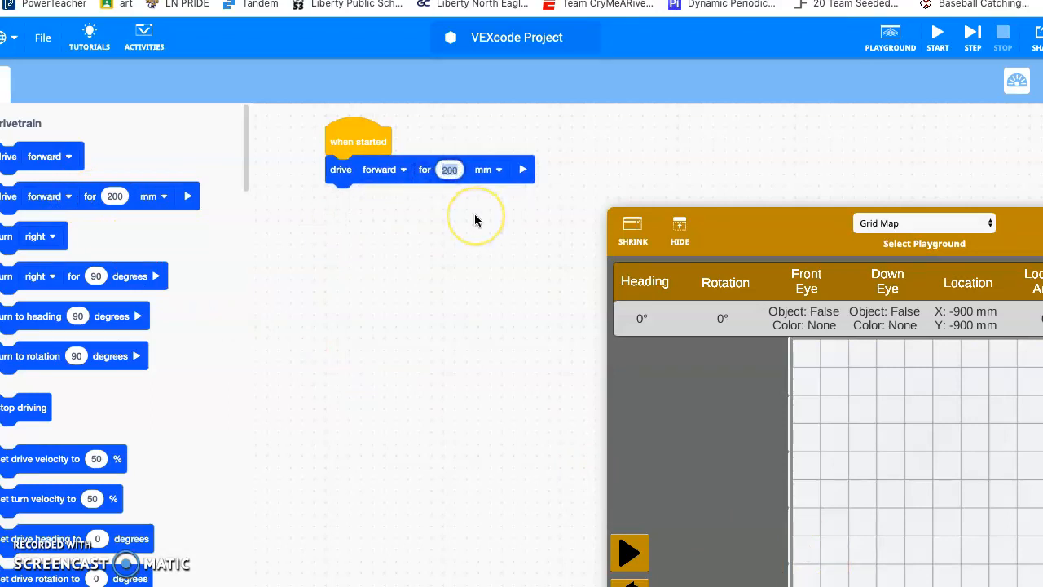
- Set the forward drive to 400 mm and attach a 'turn right 90 degrees' block below it
text(400)
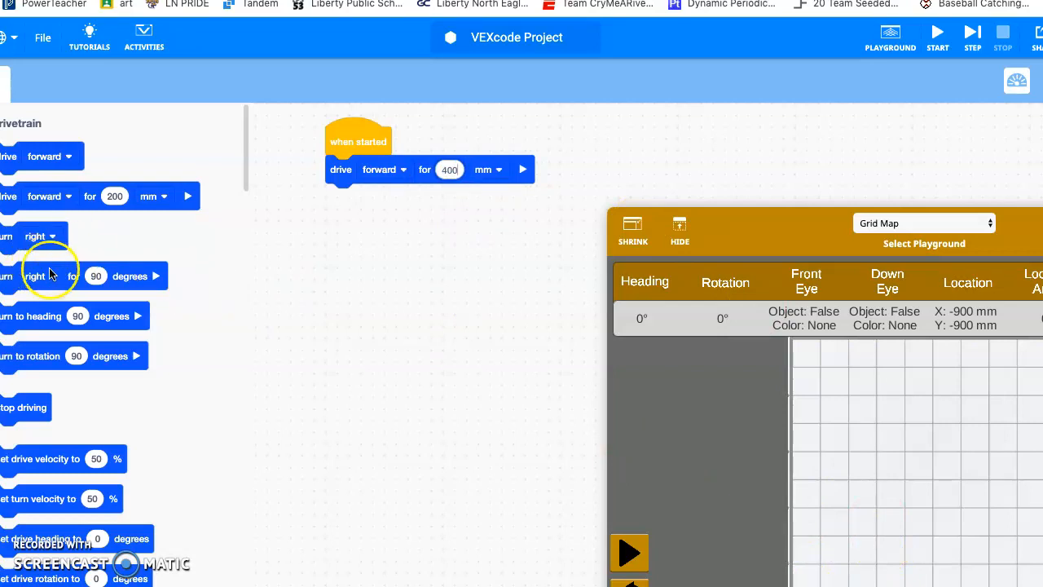
drag(53, 275, 399, 201)
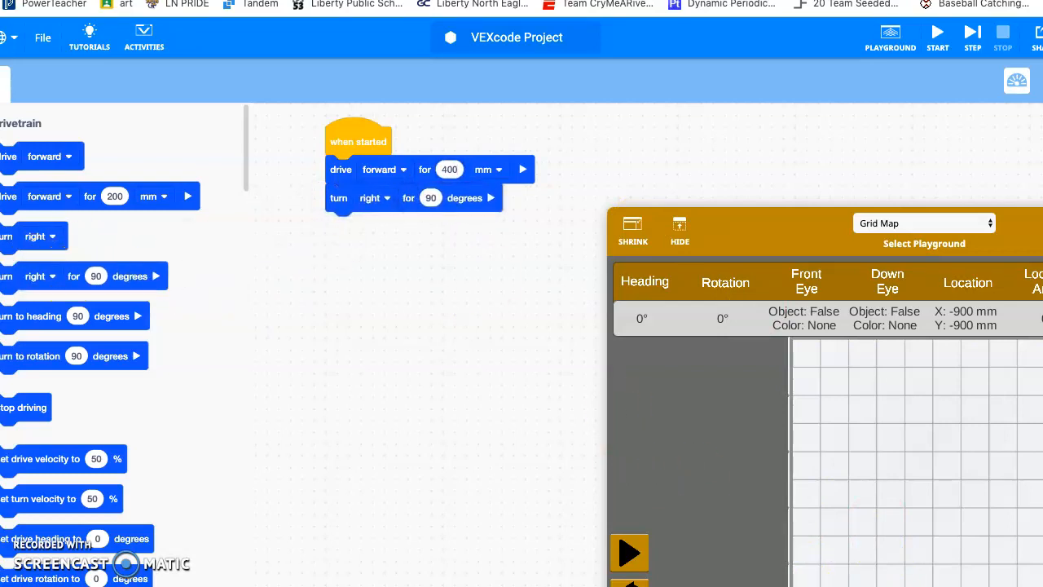
mouse_move(808, 558)
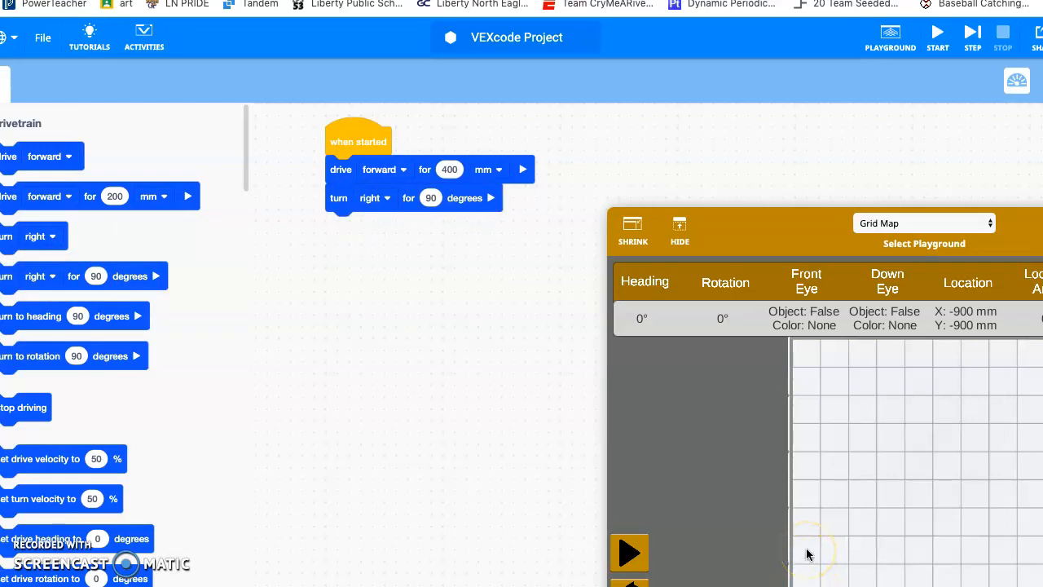
mouse_move(836, 554)
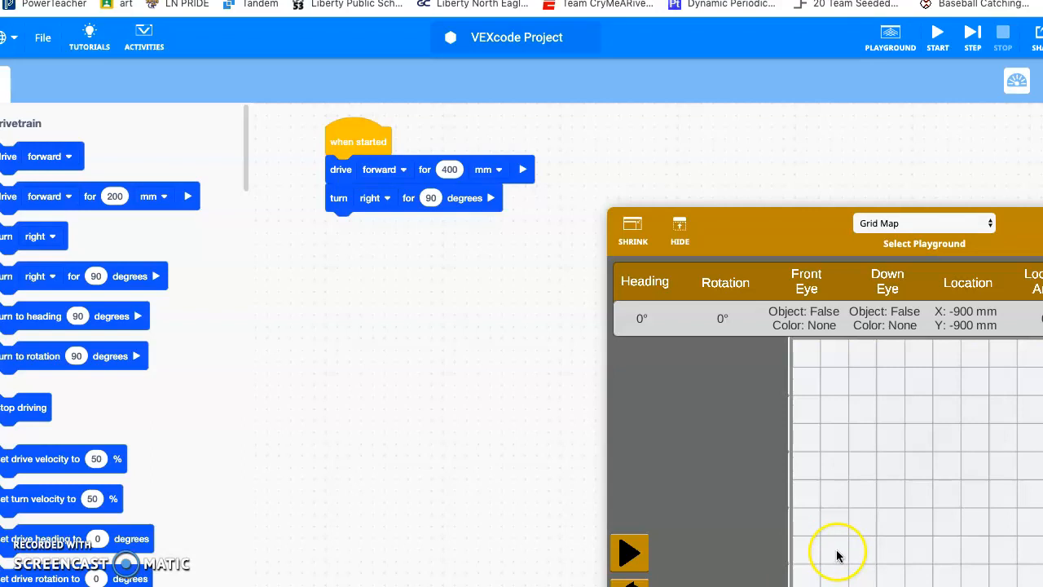
mouse_move(850, 554)
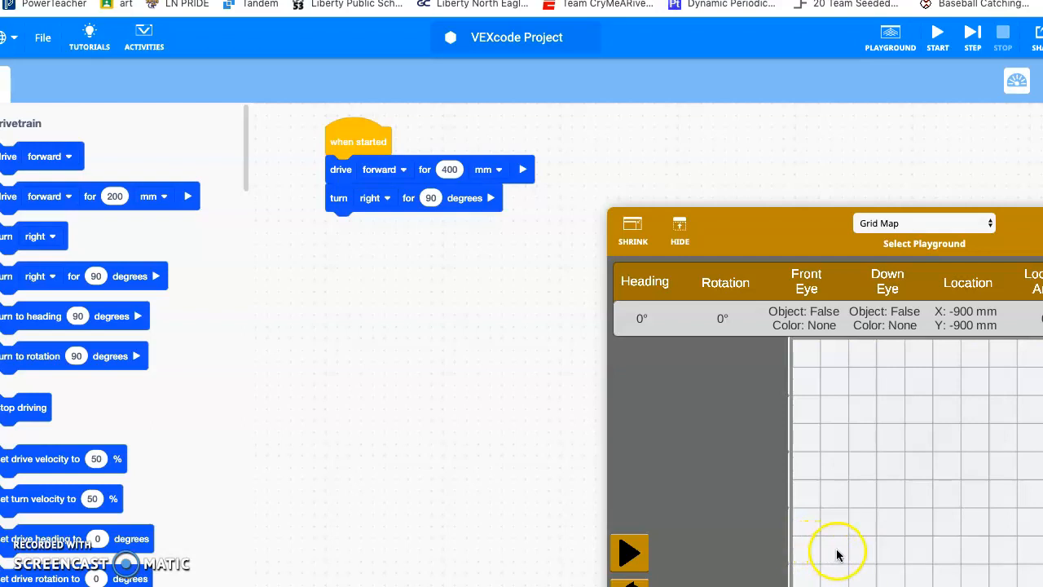
click(628, 553)
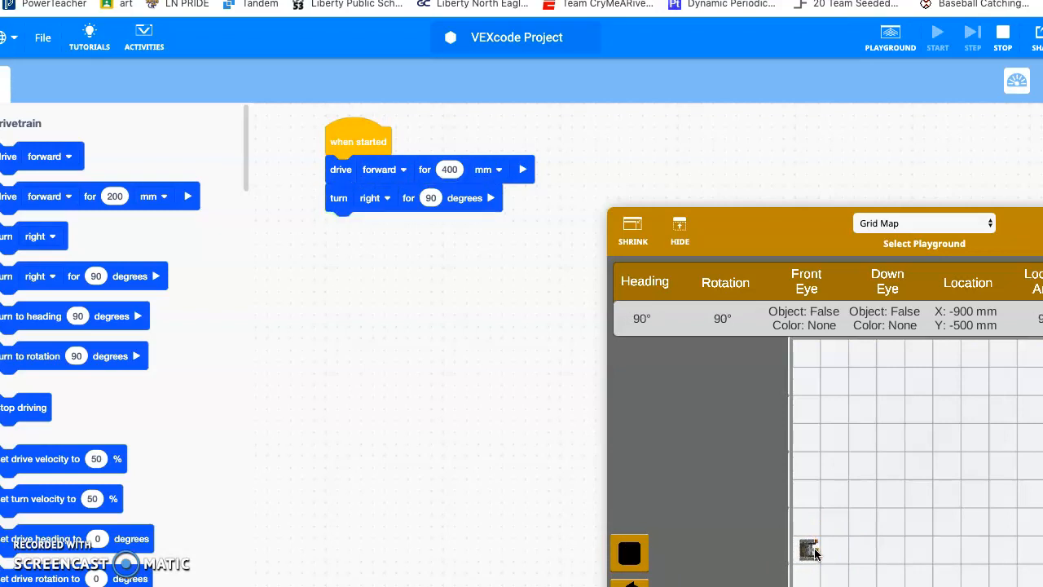
mouse_move(846, 548)
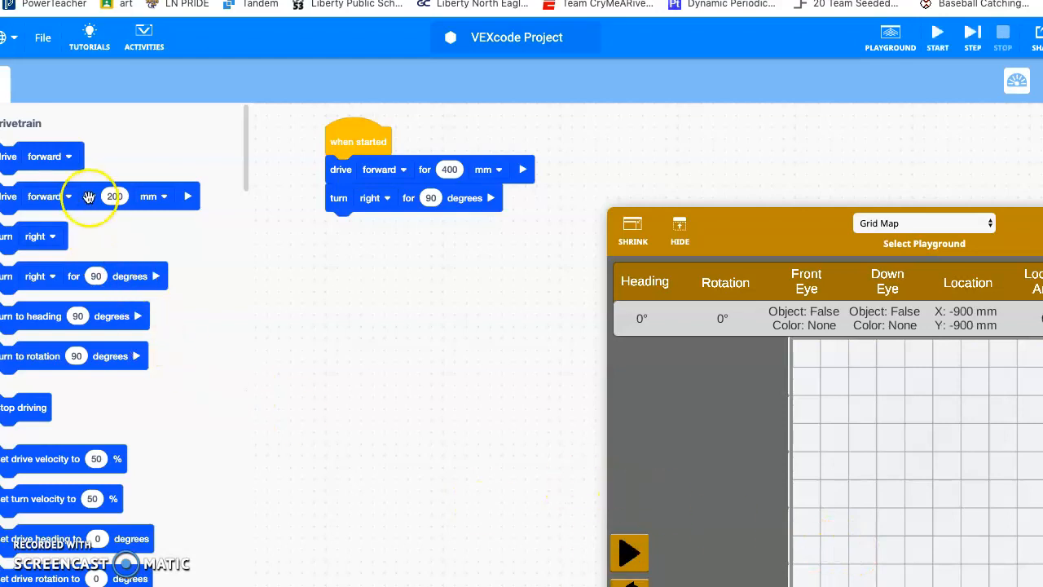
- Attach a drive forward block after the right turn and set its distance to 300 mm
drag(89, 196, 324, 273)
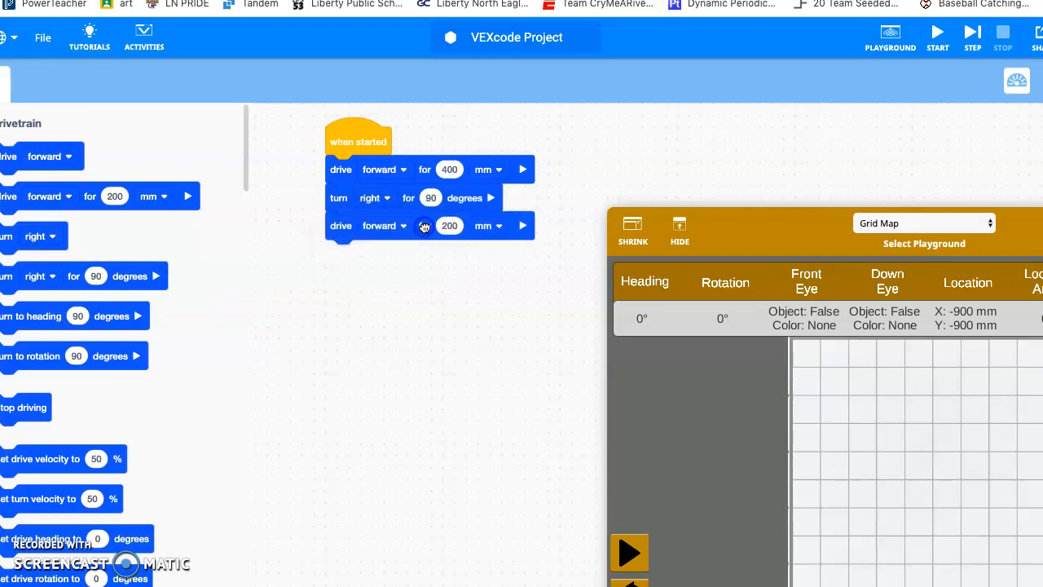
click(449, 226)
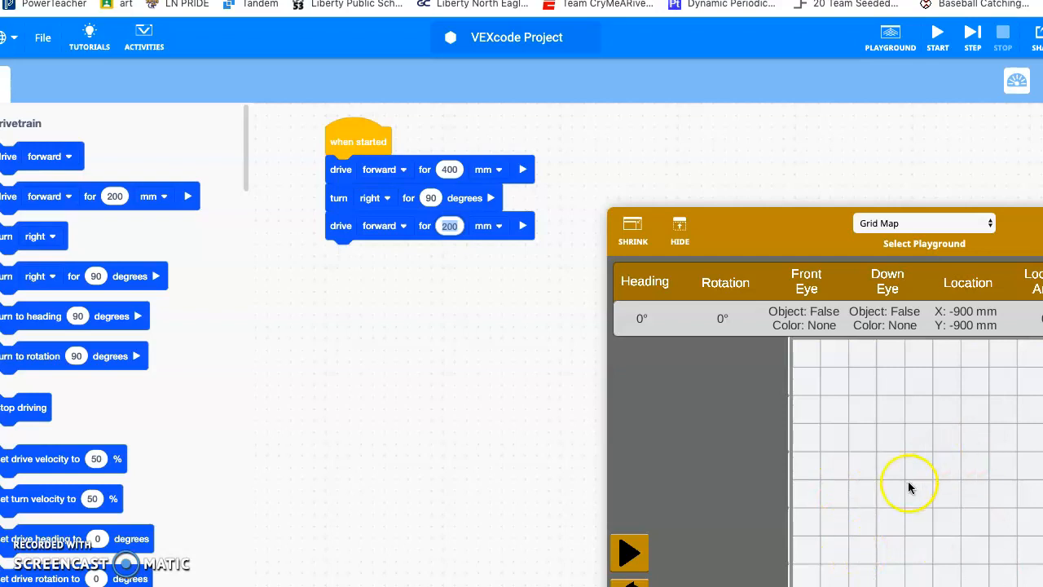
mouse_move(490, 362)
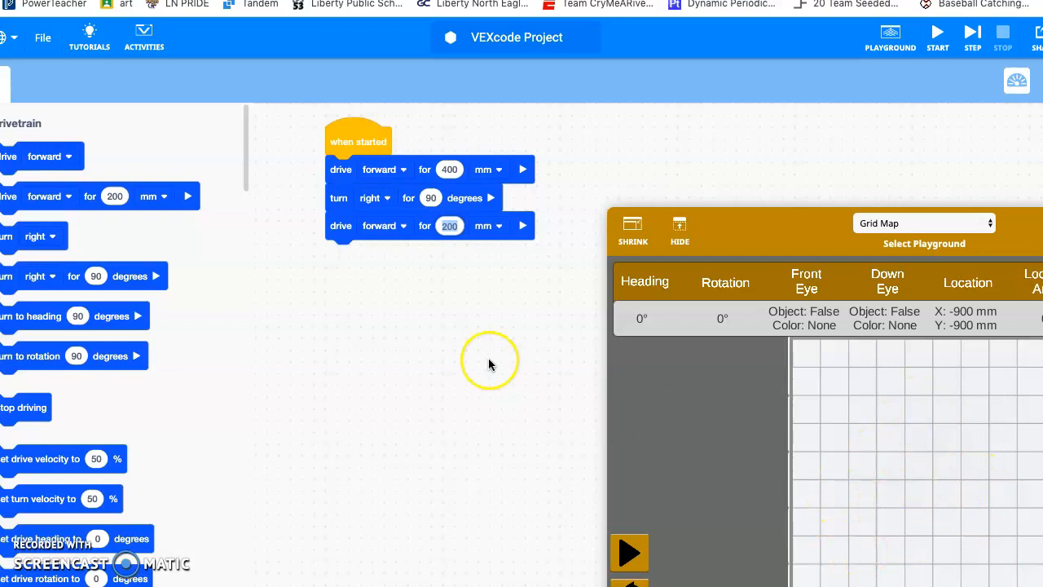
click(449, 226)
text(300)
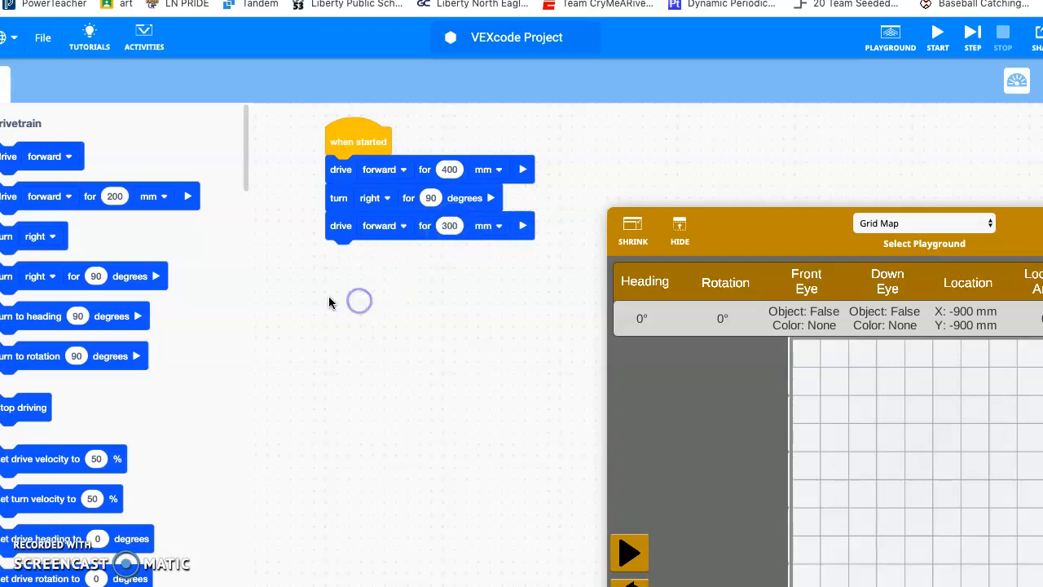
scroll(down, 3)
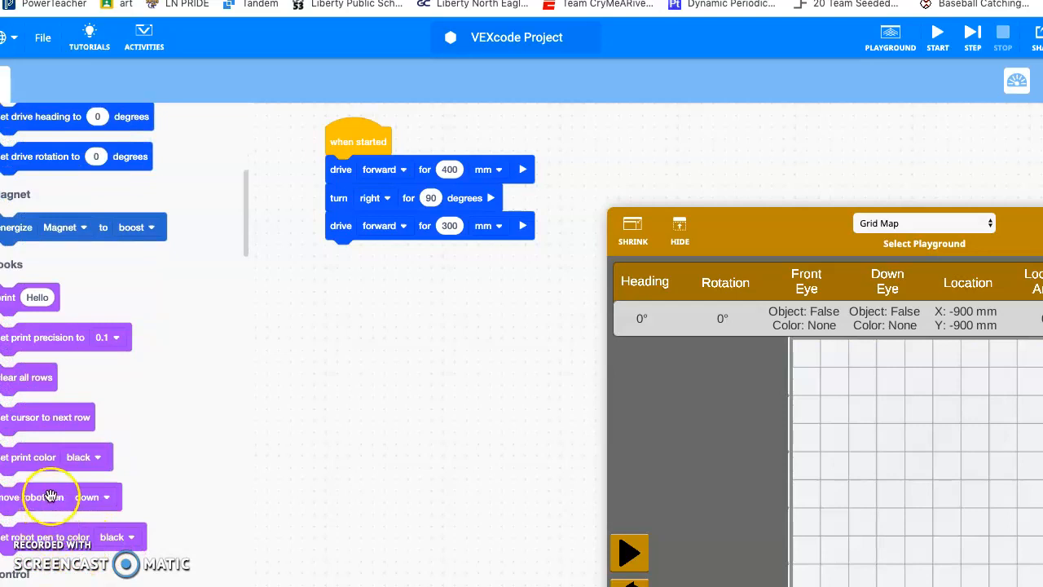
- Append 'move robot pen down' and 'set robot pen to color' blocks, choosing red
drag(49, 496, 381, 260)
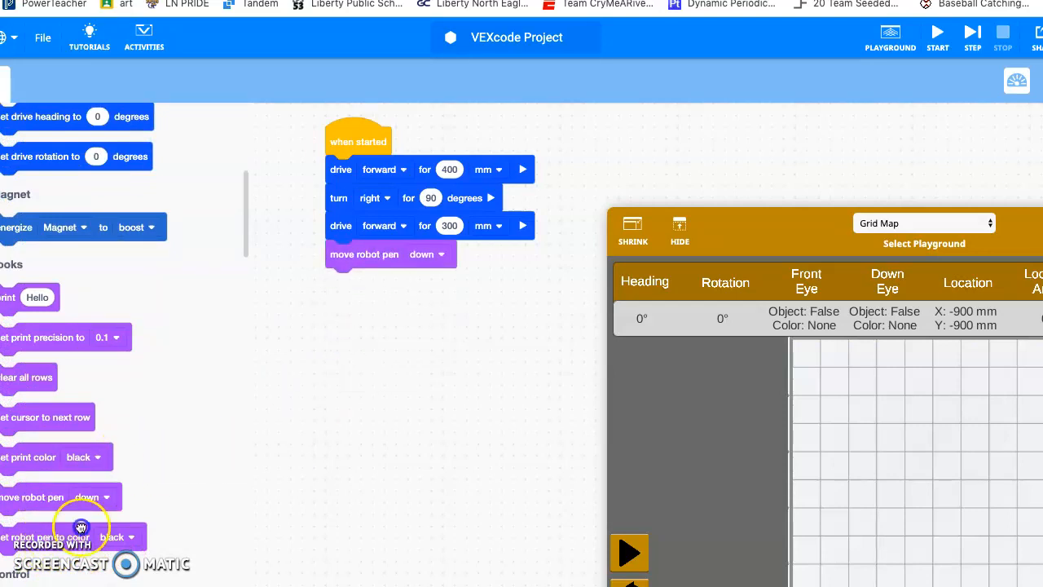
drag(53, 536, 399, 282)
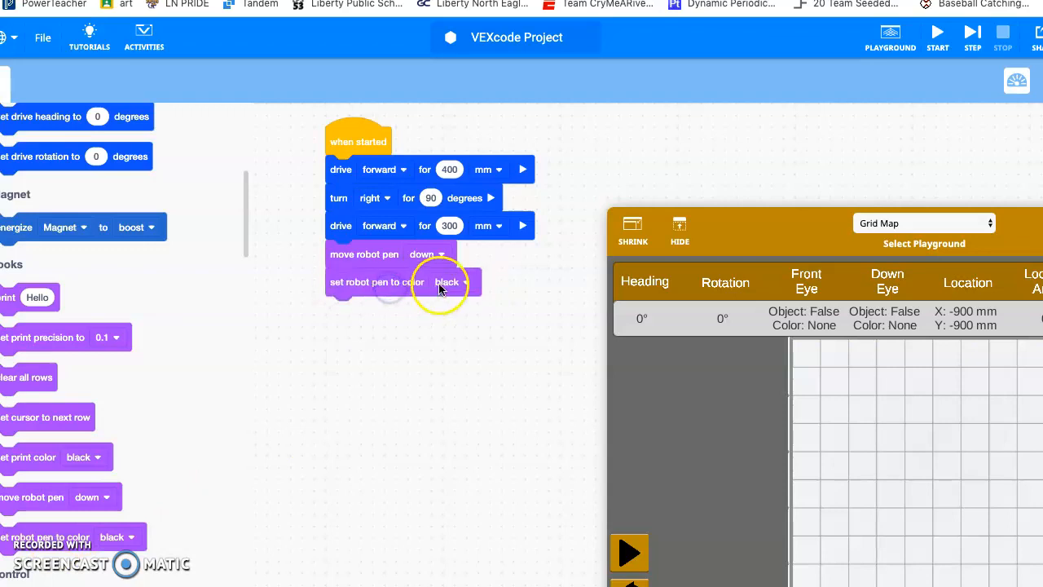
click(446, 282)
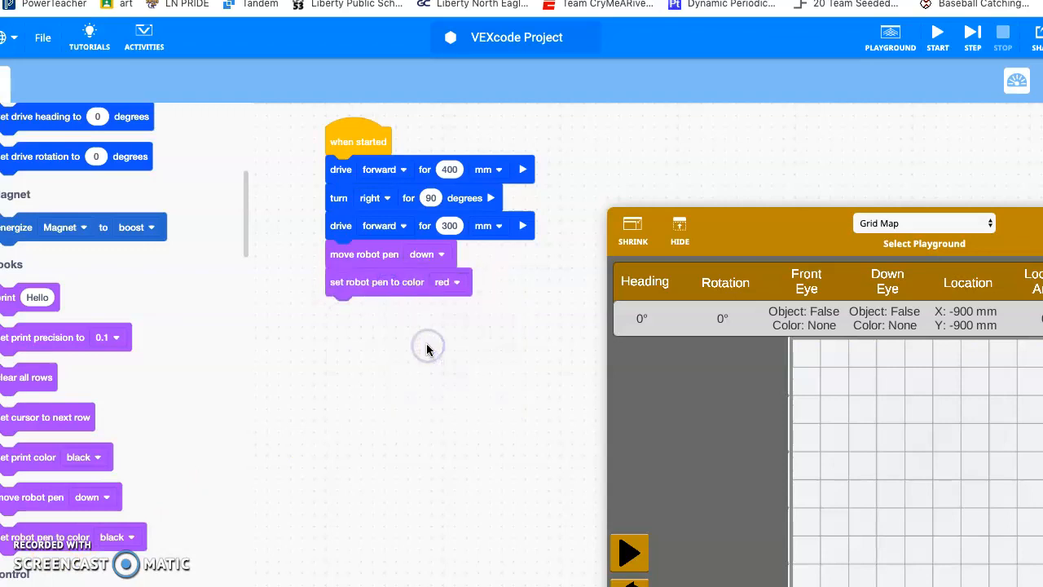
click(628, 552)
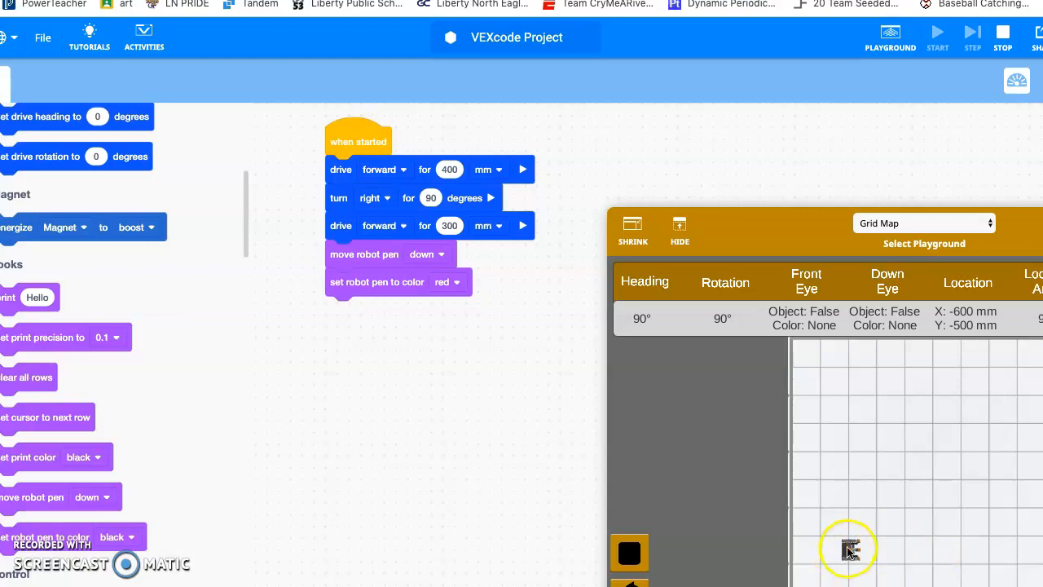
mouse_move(935, 552)
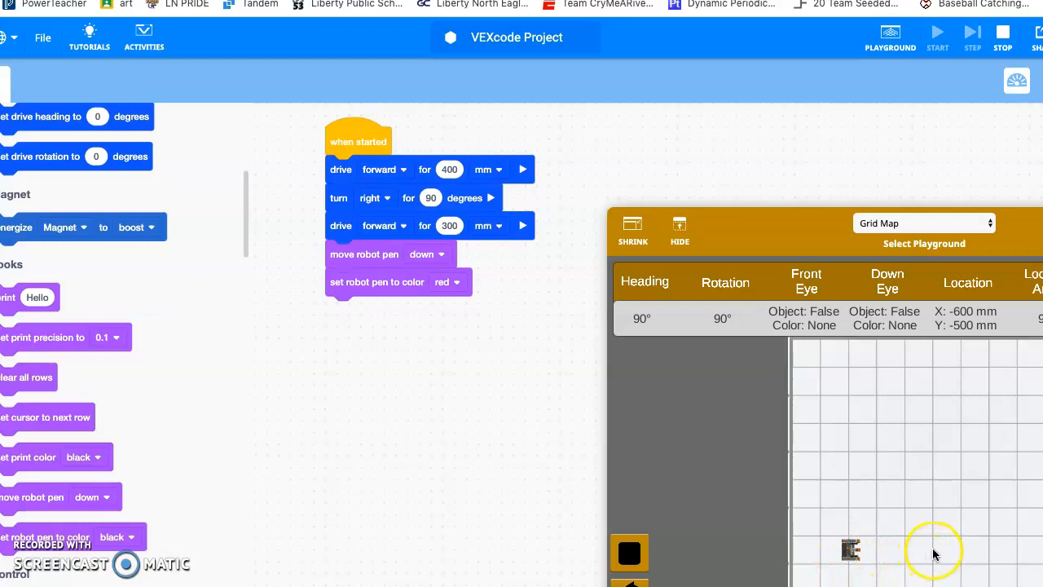
mouse_move(931, 493)
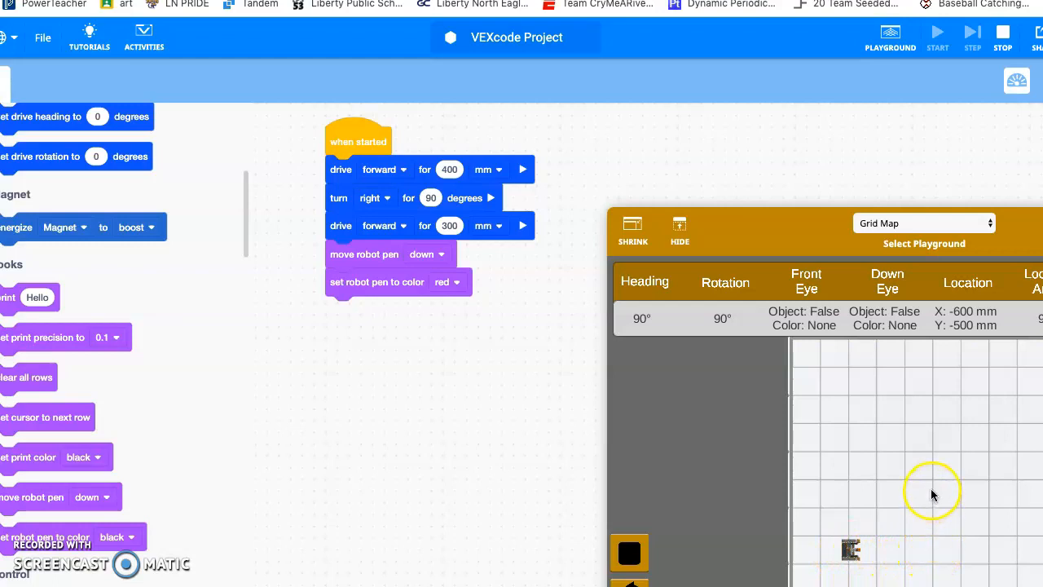
mouse_move(661, 477)
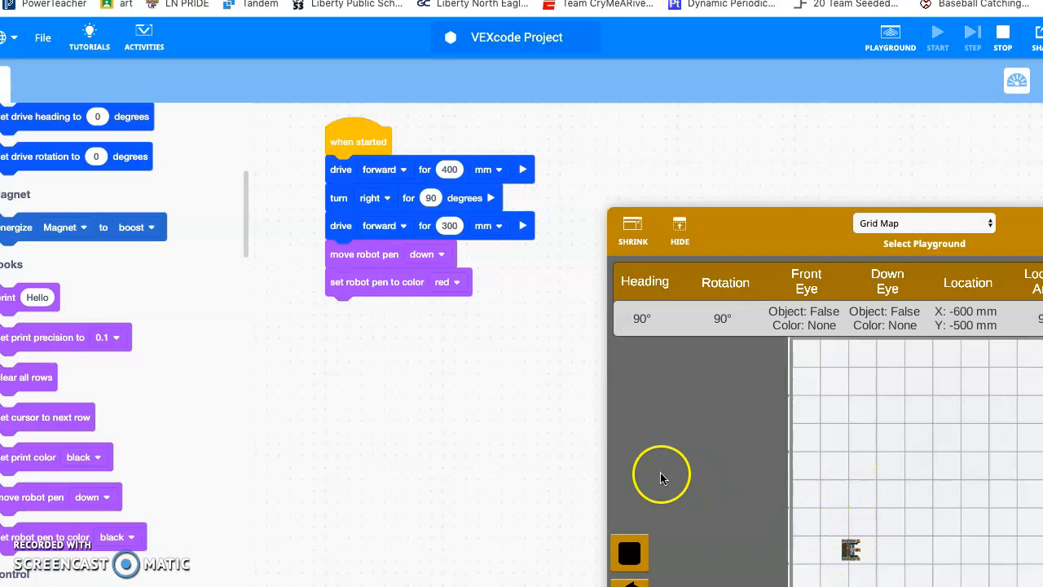
mouse_move(904, 551)
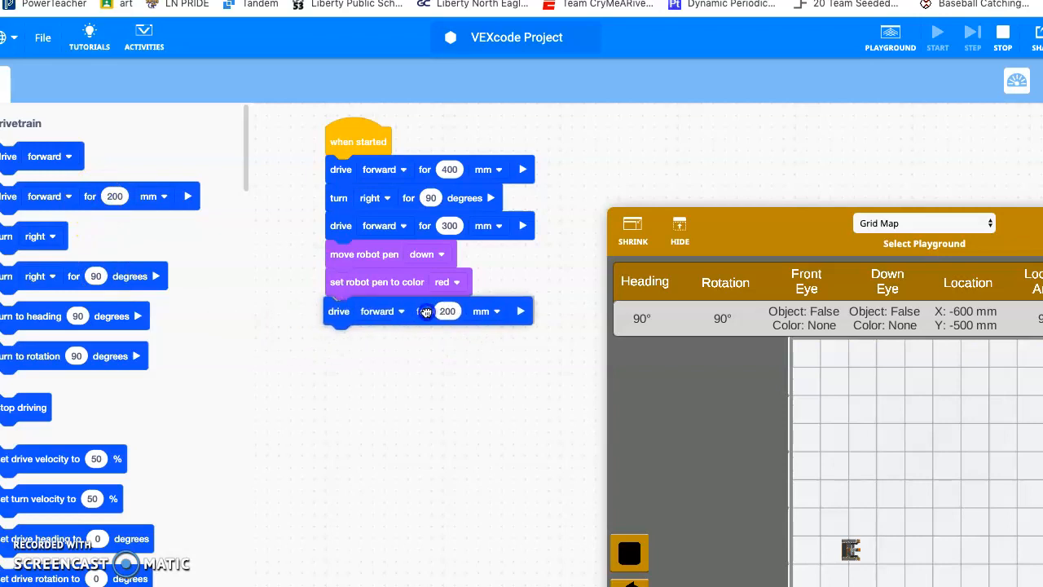
- Set the newest drive to 600 mm and switch the new turn blocks to left
click(448, 310)
text(600)
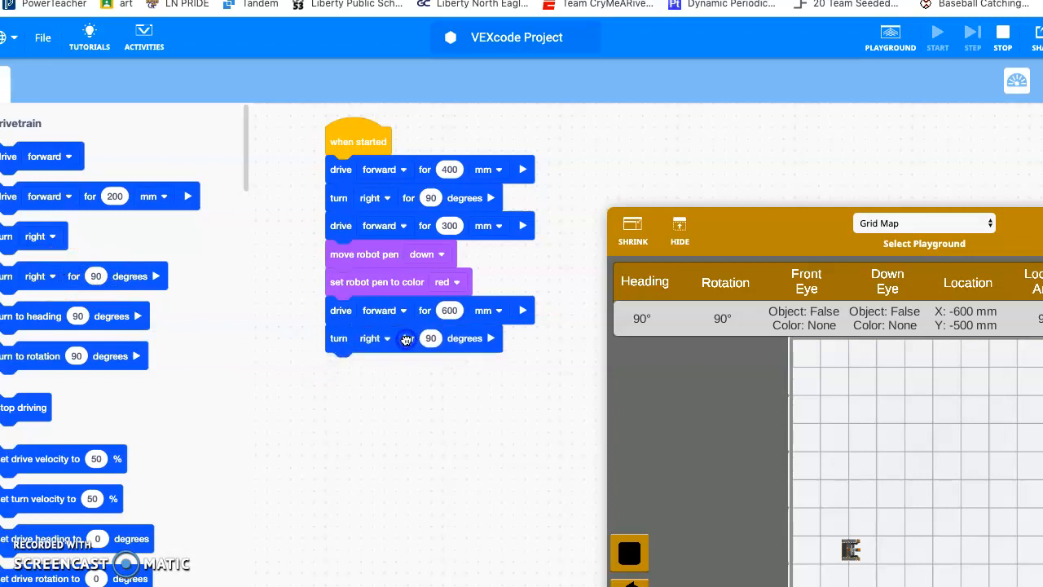
click(377, 338)
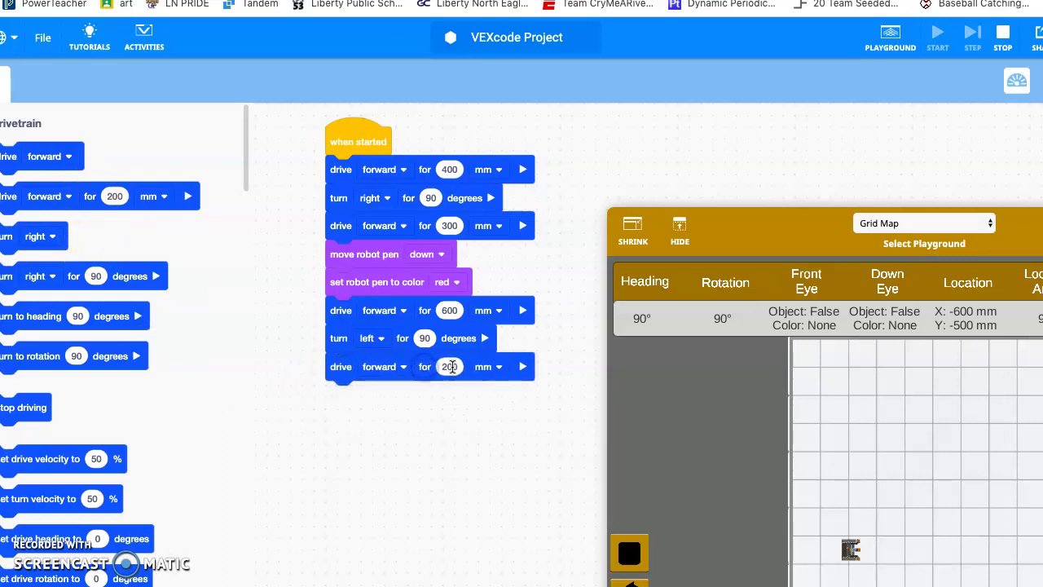
text(60)
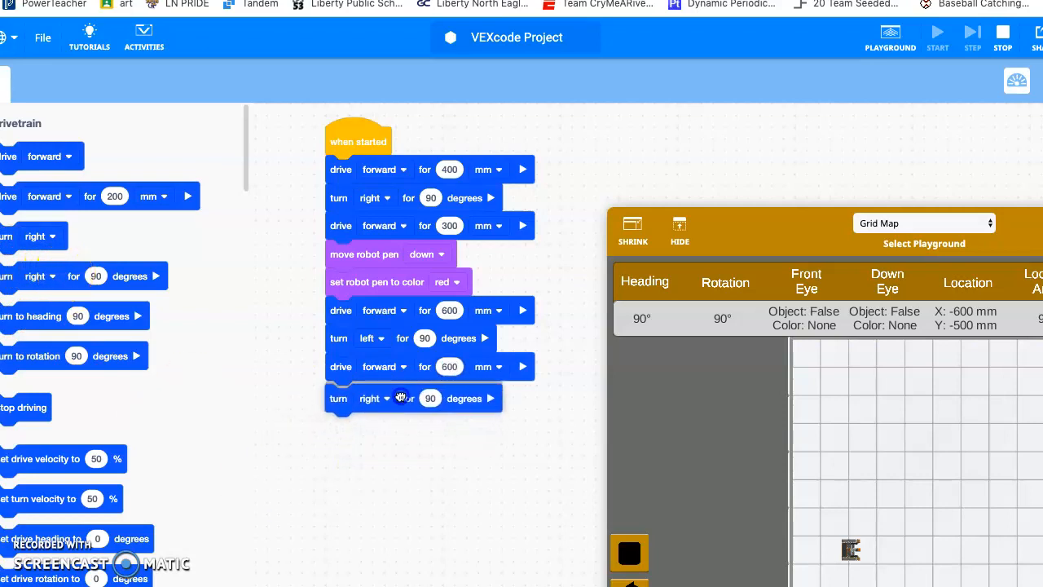
click(370, 397)
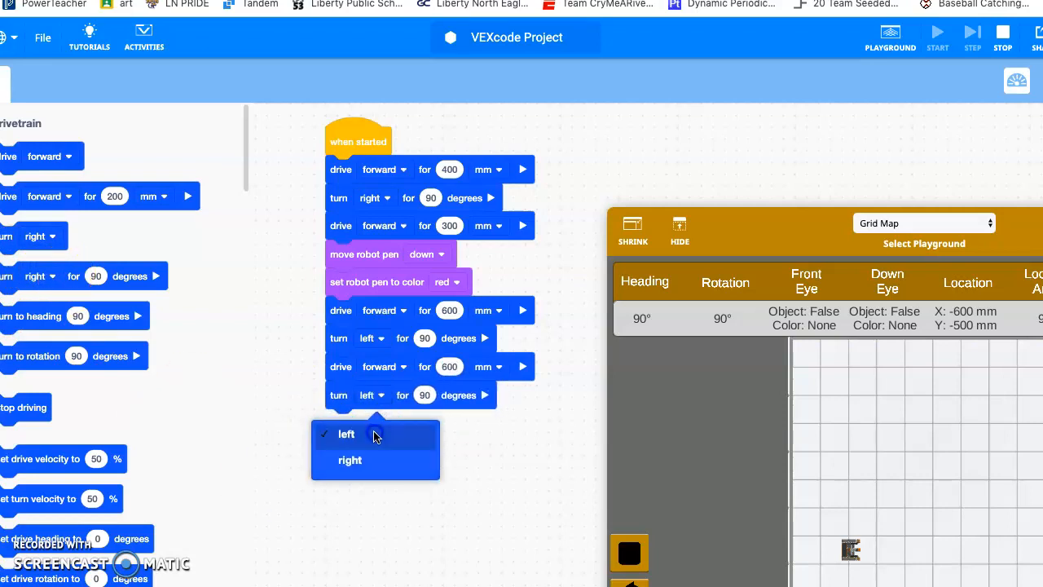
click(346, 433)
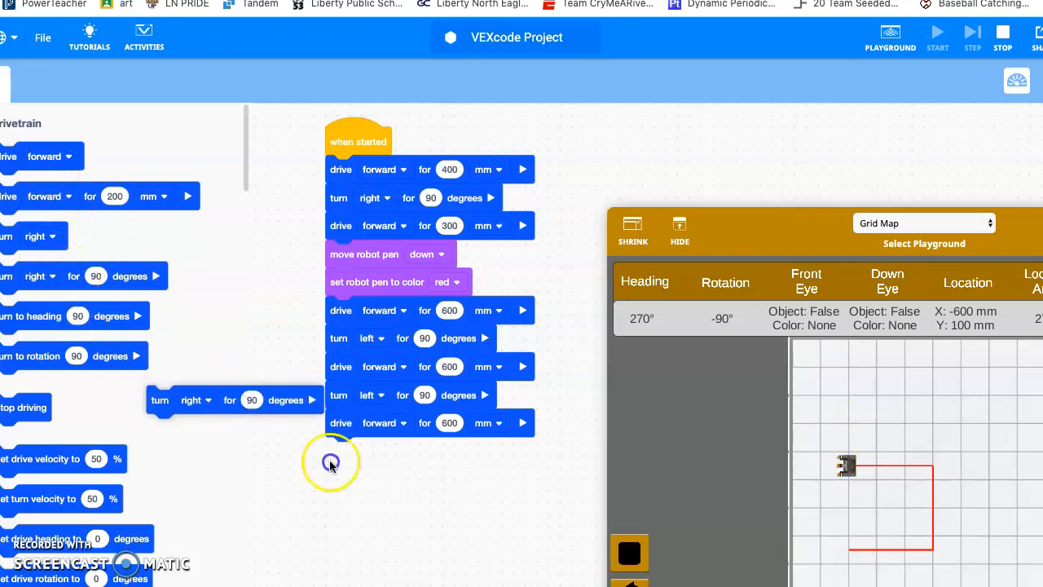
- Switch the added turn to left and confirm the final 600 mm drive distance
click(383, 451)
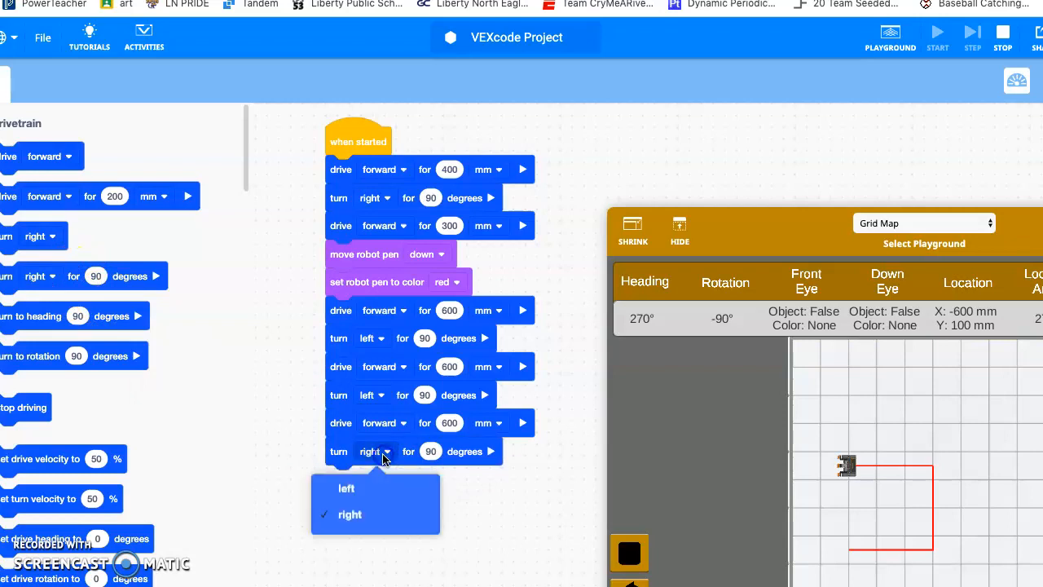
click(346, 488)
text(600)
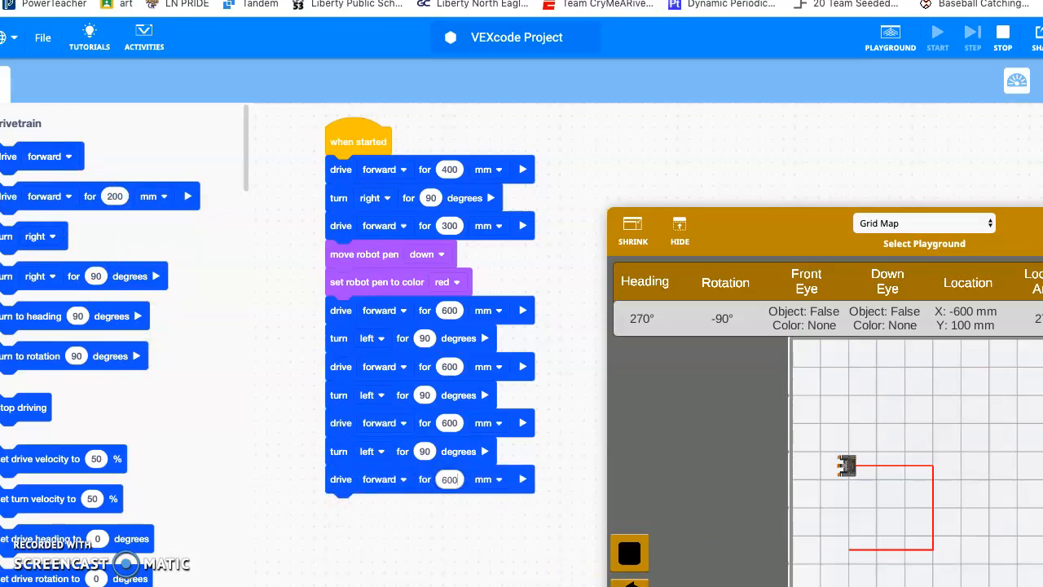
click(937, 33)
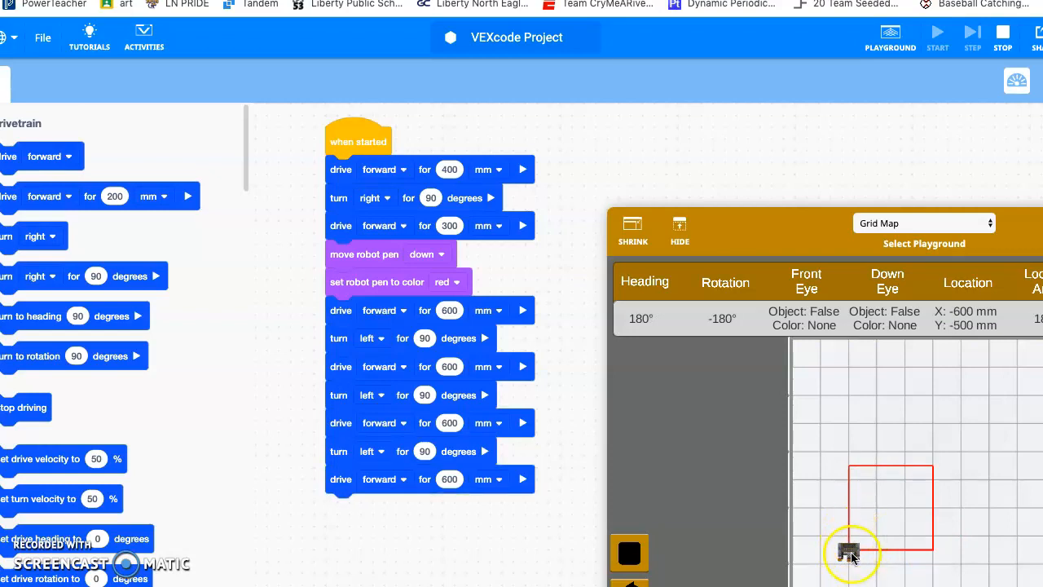
mouse_move(139, 316)
text(180)
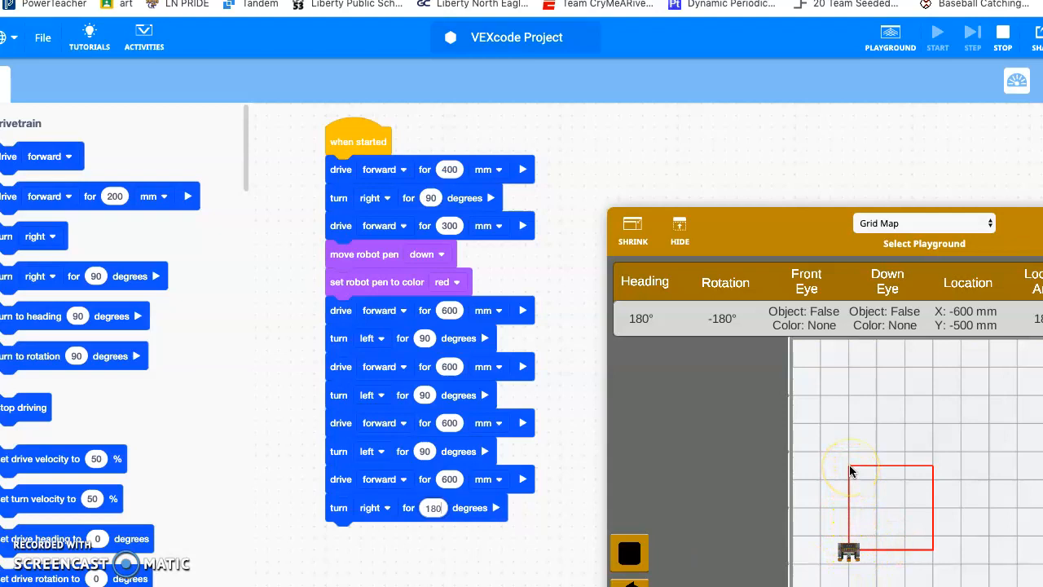
mouse_move(933, 472)
text(600)
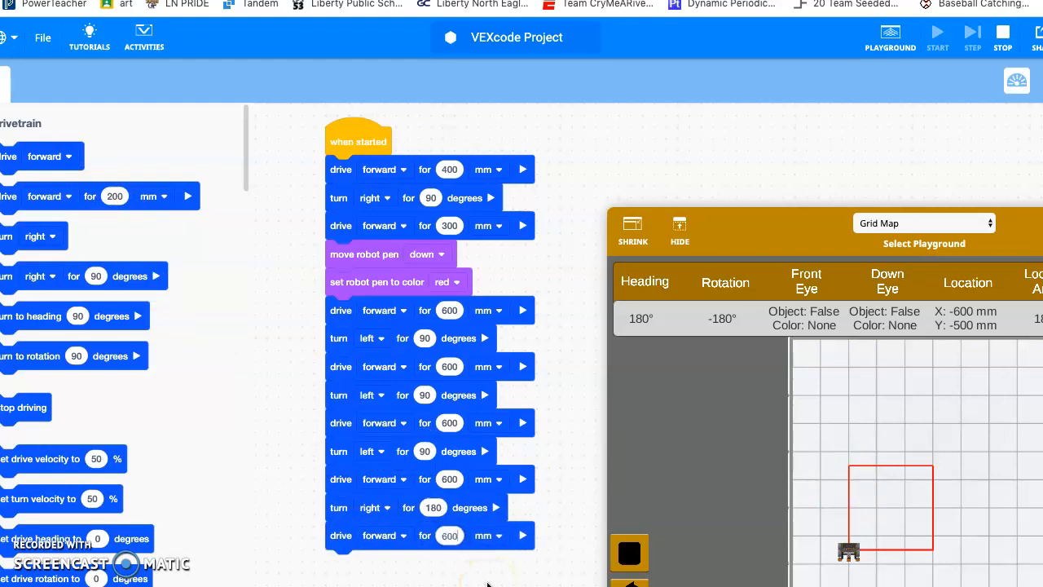
- Confirm the 600 mm drive distance following the 180° right turn
click(629, 553)
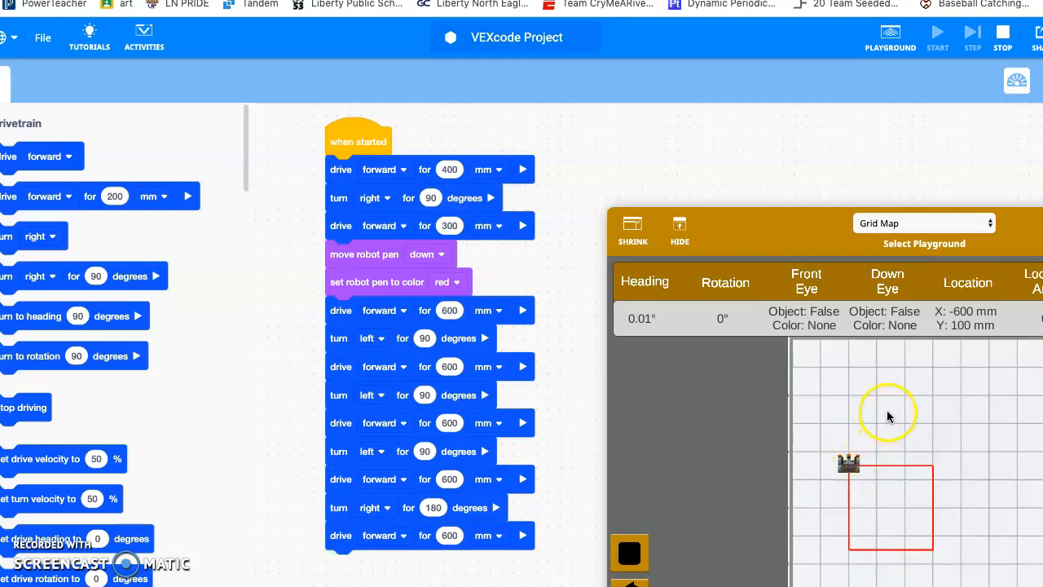
mouse_move(883, 423)
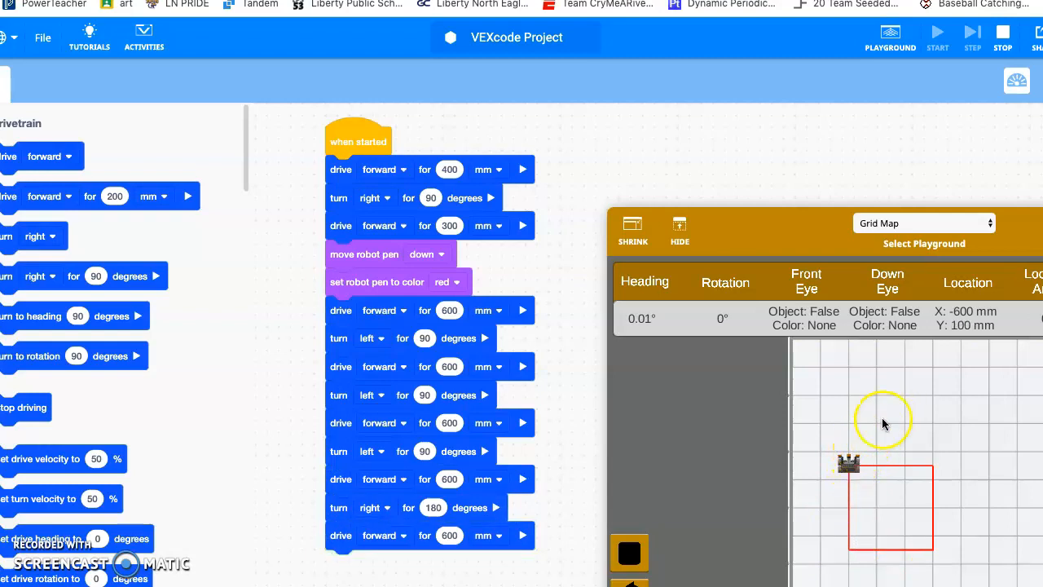
mouse_move(849, 465)
text(45)
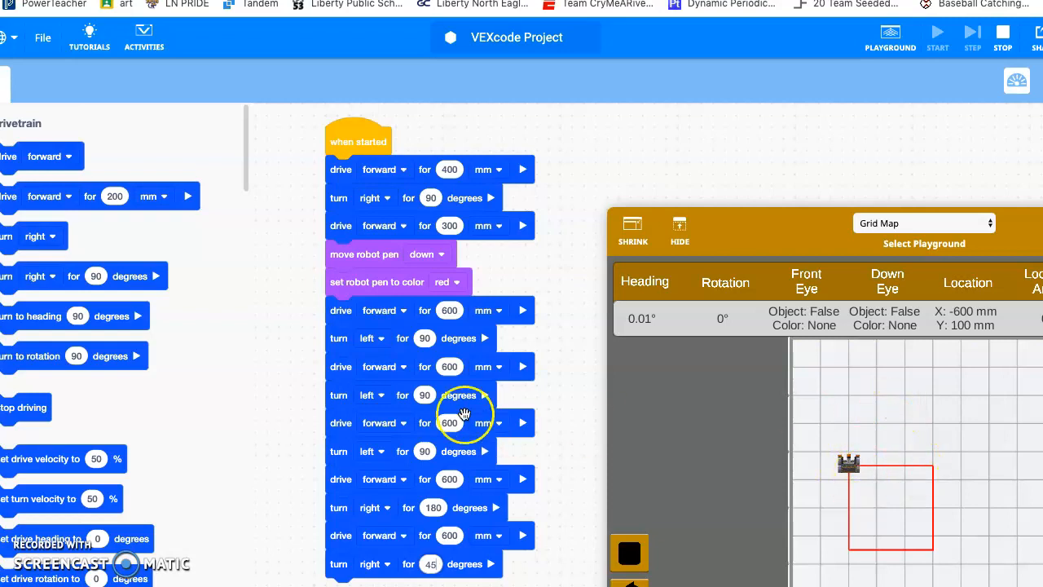
- Attach a roof drive block and scroll the block palette down toward the pen blocks
drag(114, 196, 220, 371)
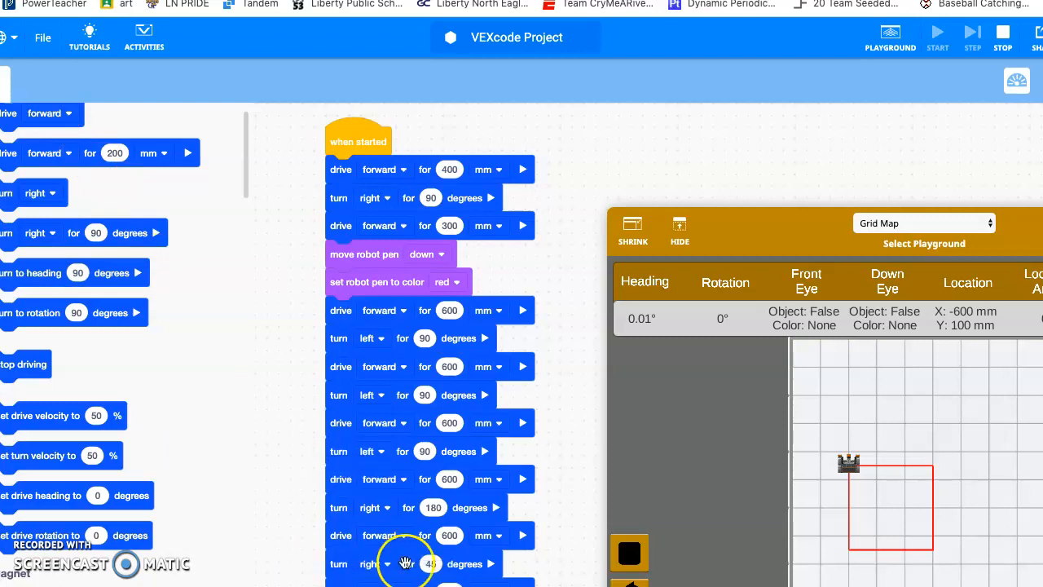
scroll(down, 3)
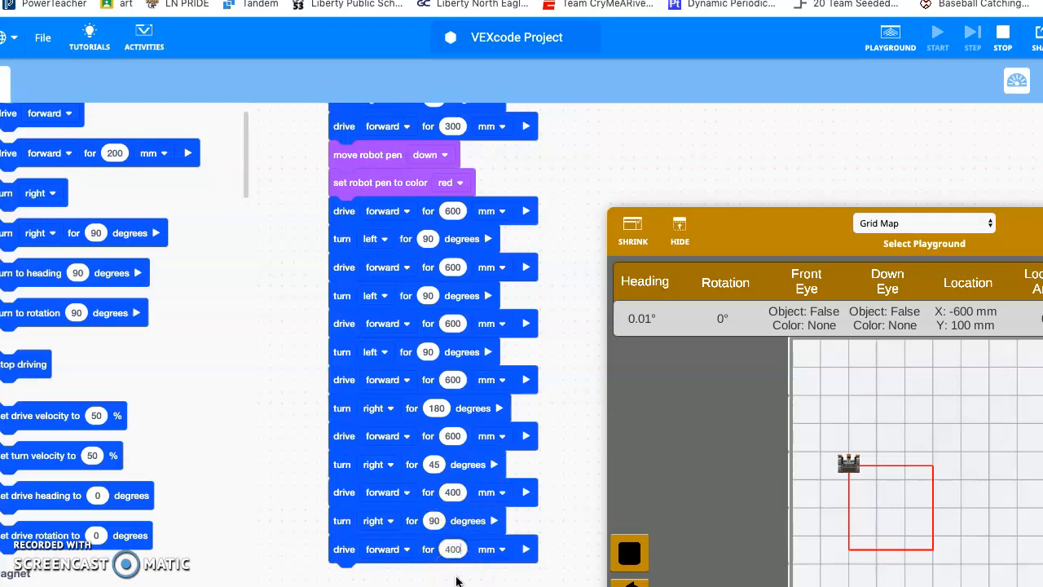
mouse_move(73, 454)
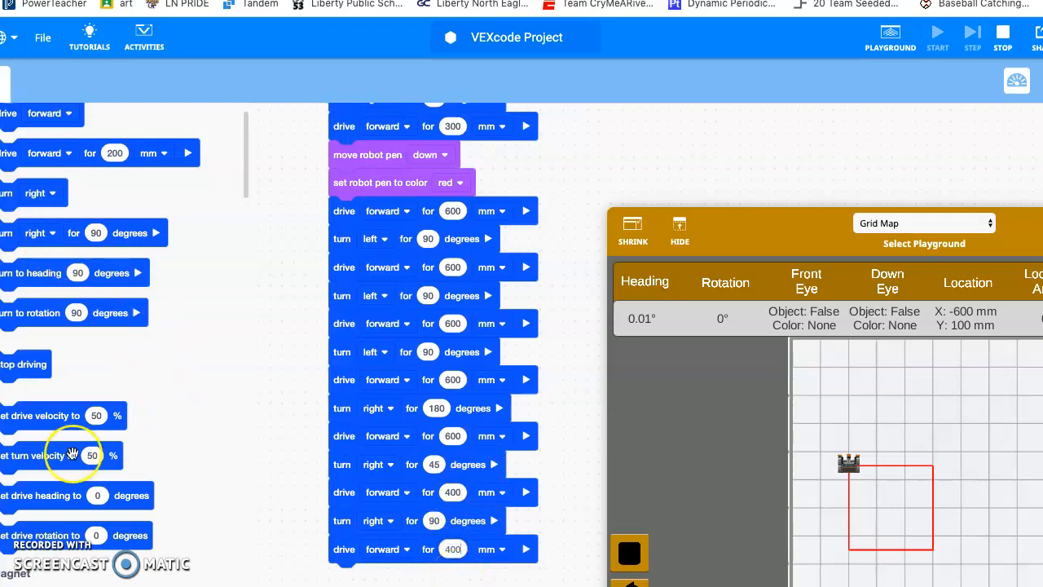
scroll(down, 3)
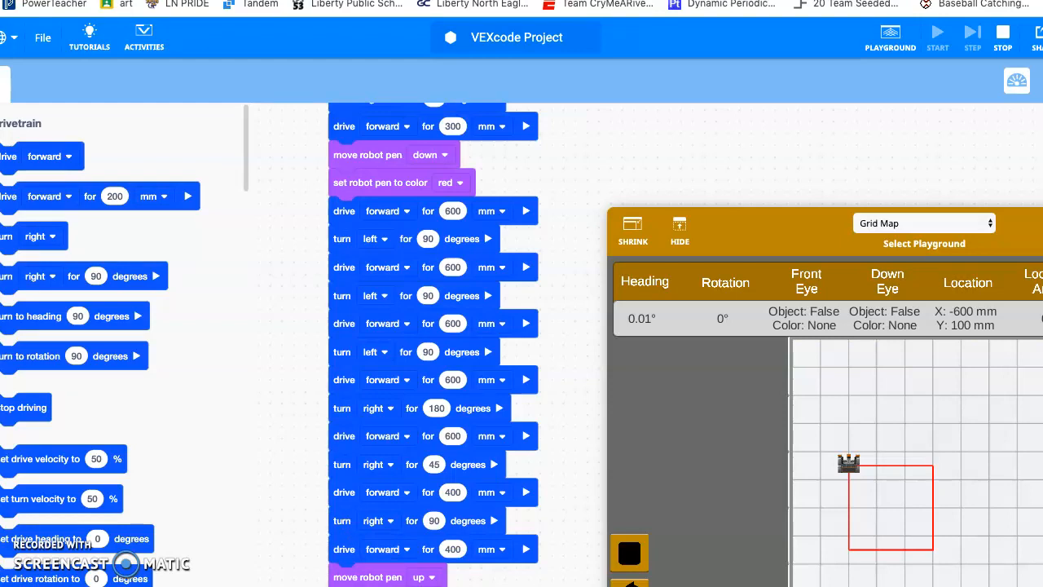
- Run the program to draw the red house, then select a roof drive's distance field
click(633, 554)
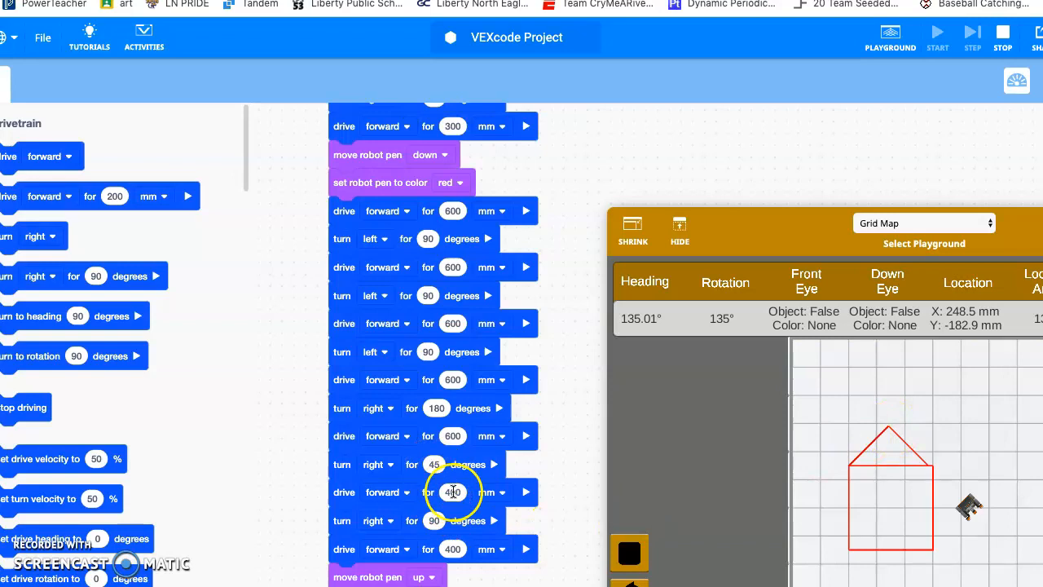
click(452, 492)
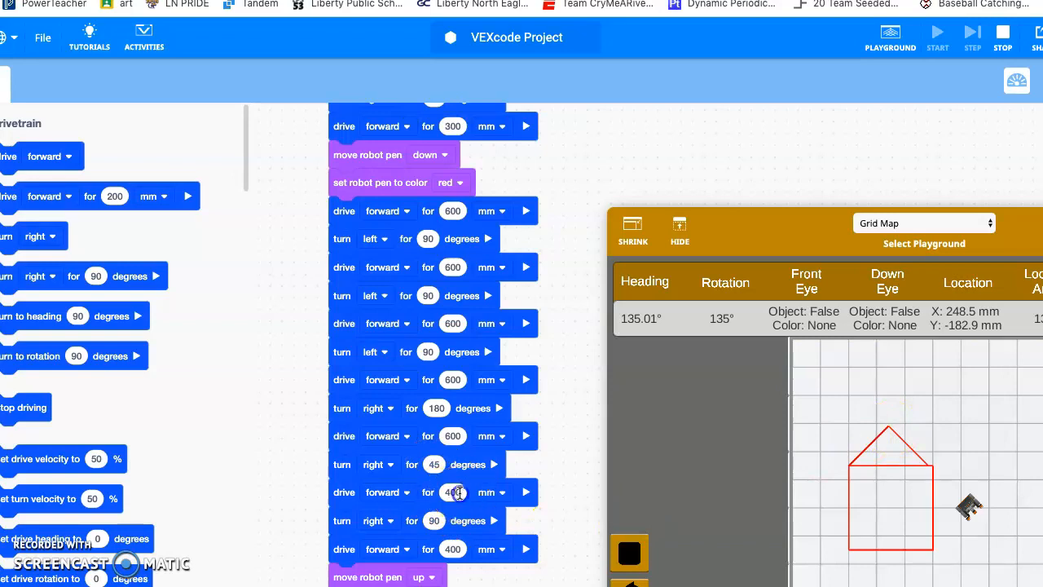
- Change the roof drive distance to 450 mm and rerun the program
click(452, 492)
text(450)
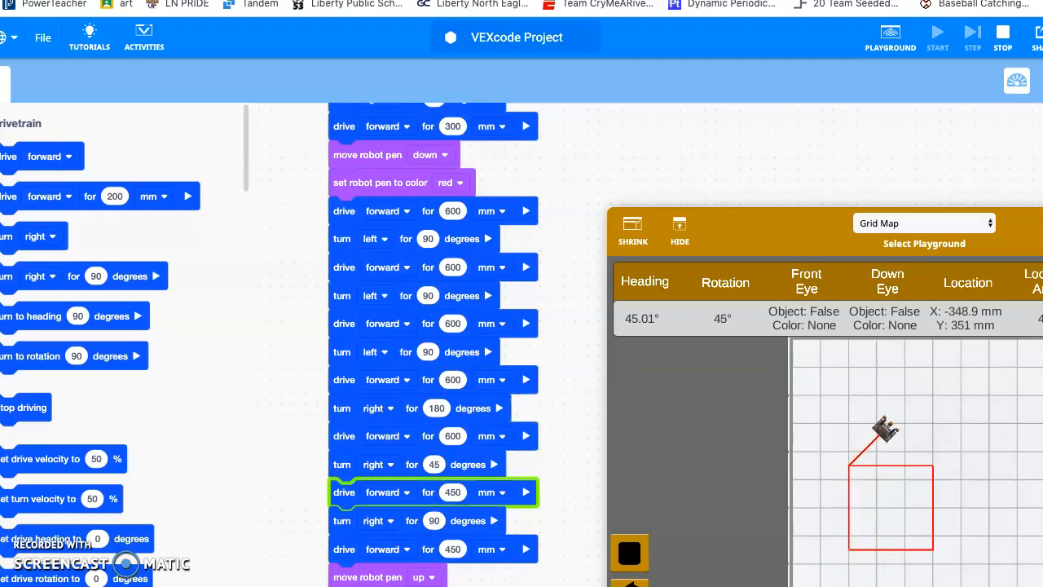
click(972, 33)
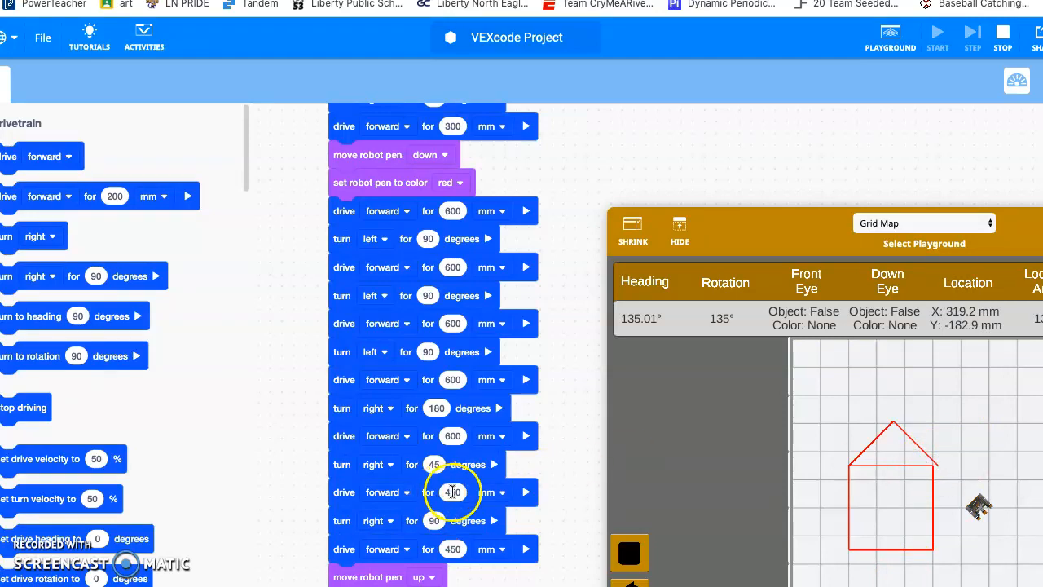
- Set both roof drive distances to 430 mm and rerun the house drawing
click(452, 492)
text(430)
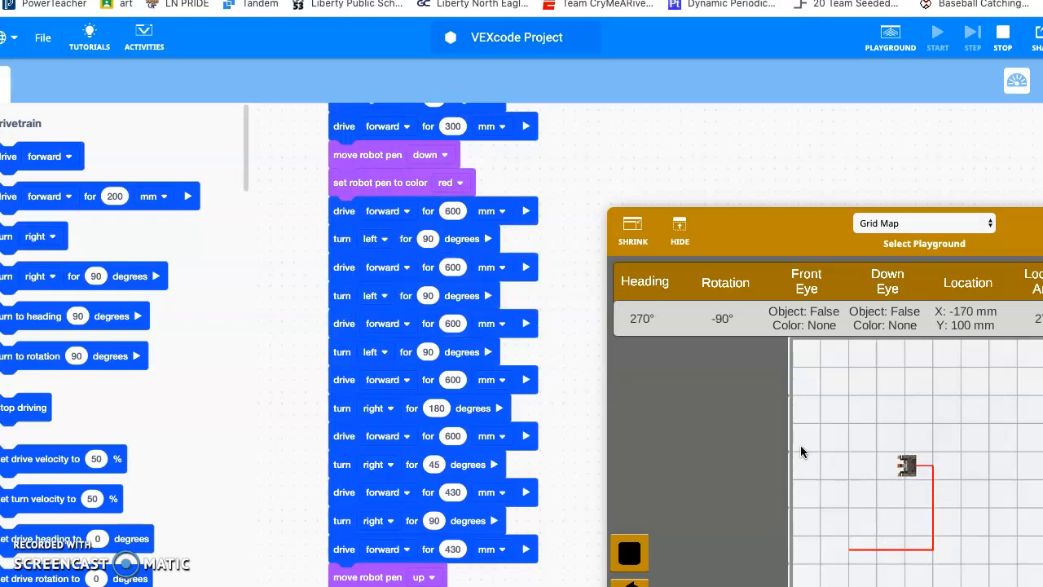
click(937, 37)
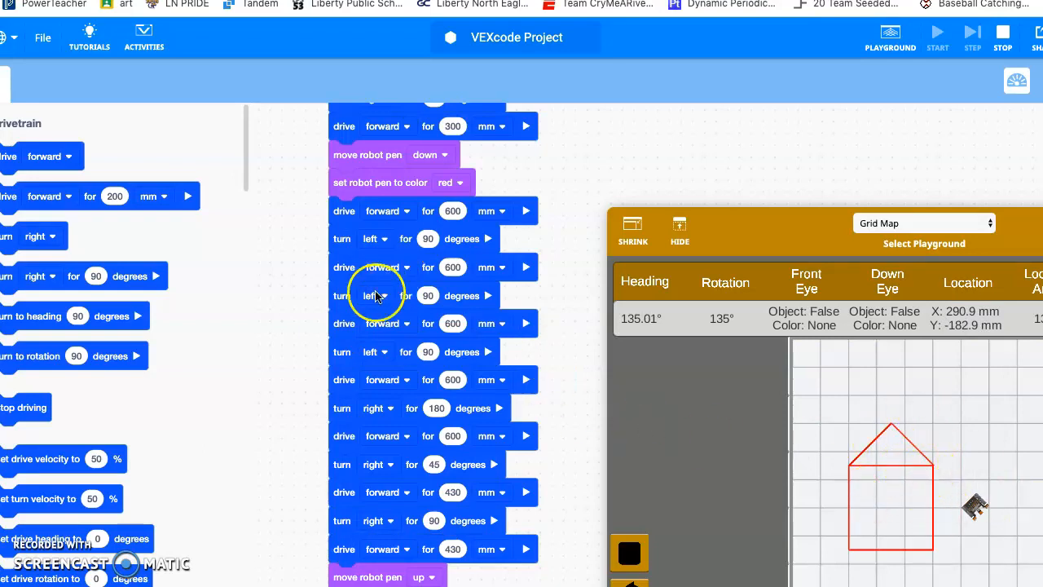
mouse_move(706, 269)
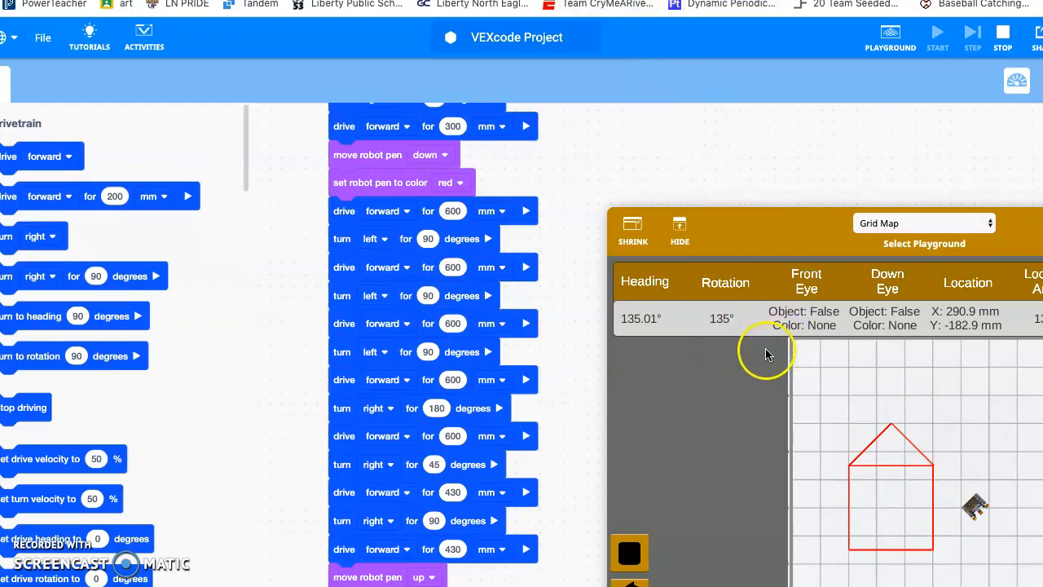
mouse_move(571, 99)
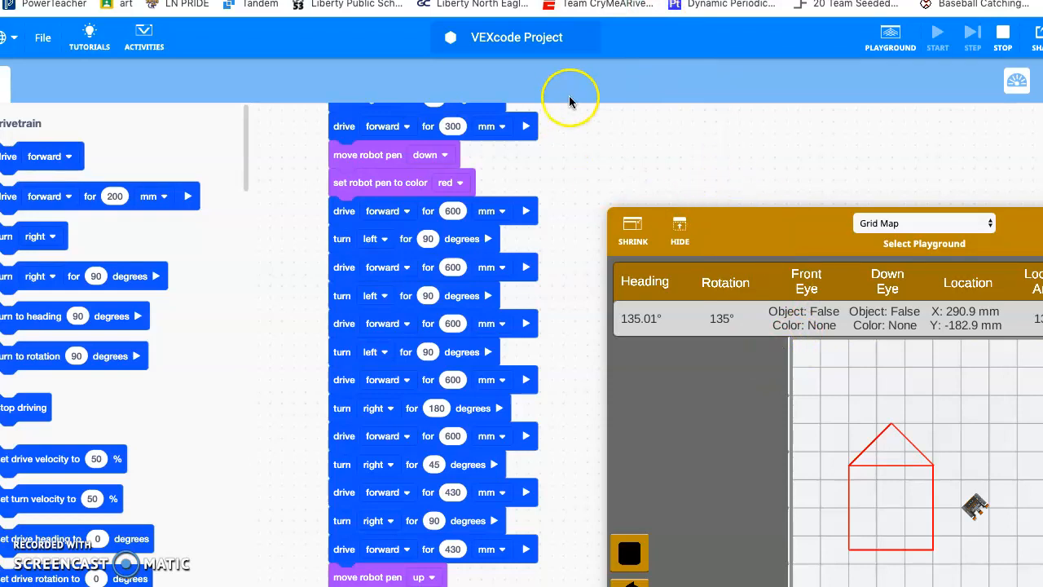
mouse_move(703, 105)
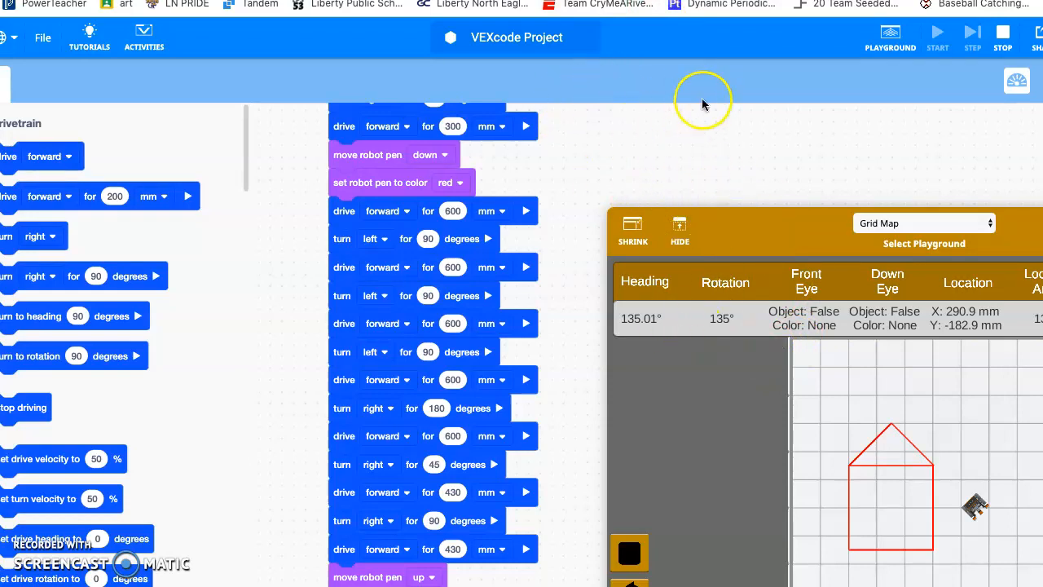